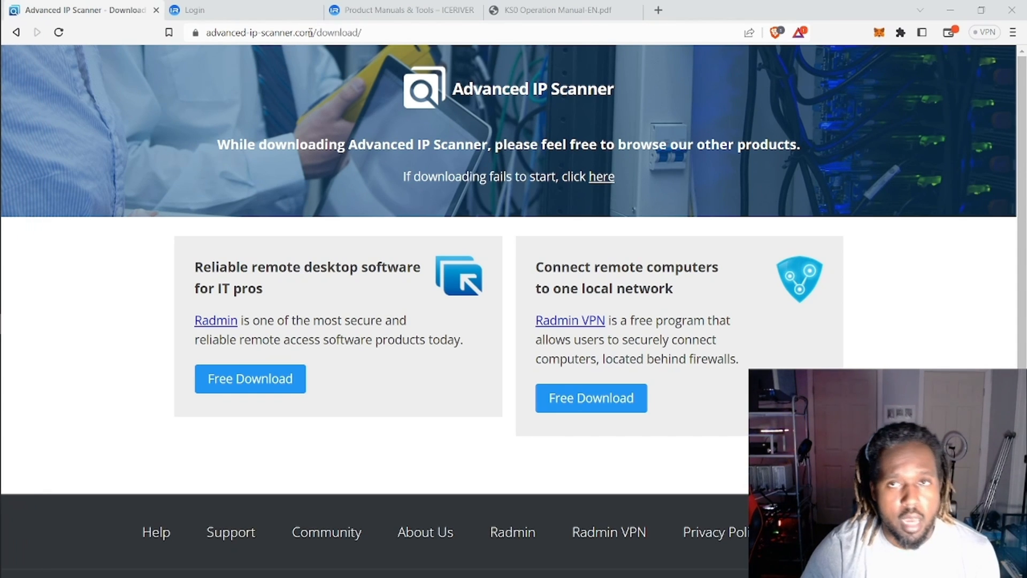
Scan the network with Advanced IP Scanner and open the Synelec device at 192.168.1.202 in the browser
{"action": "left_click", "coordinate": [301, 32]}
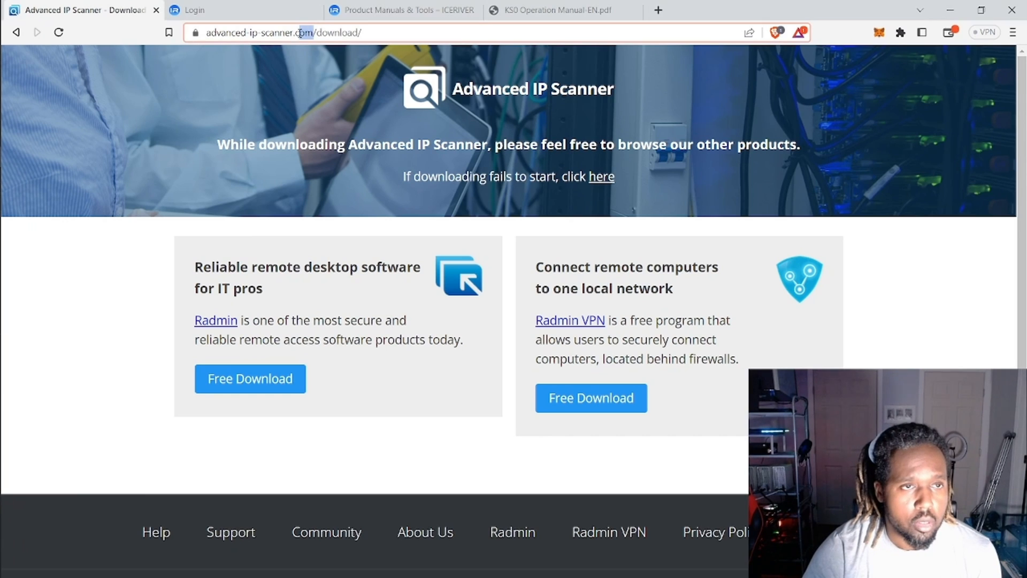
{"action": "left_click", "coordinate": [282, 32]}
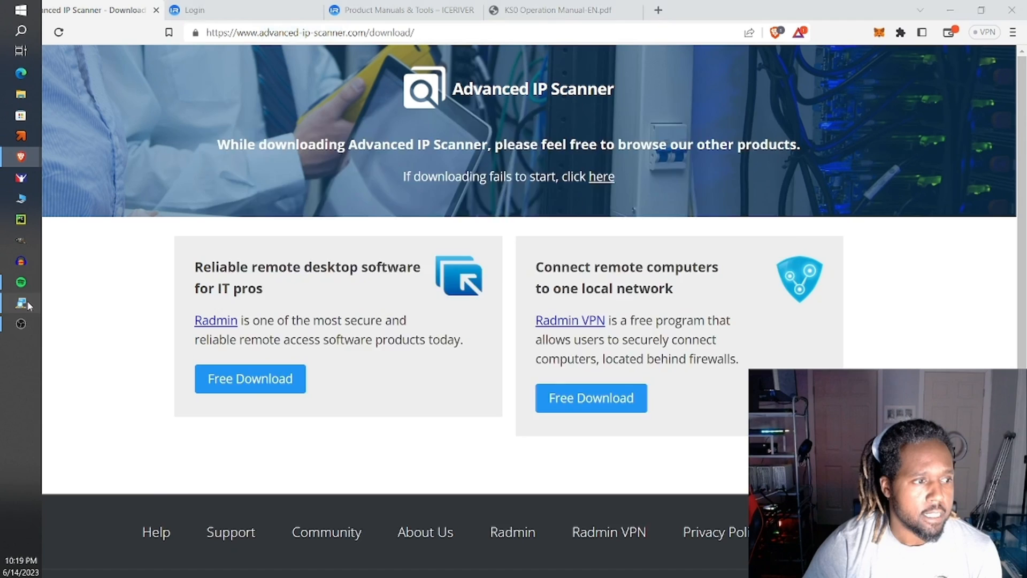
{"action": "left_click", "coordinate": [21, 303]}
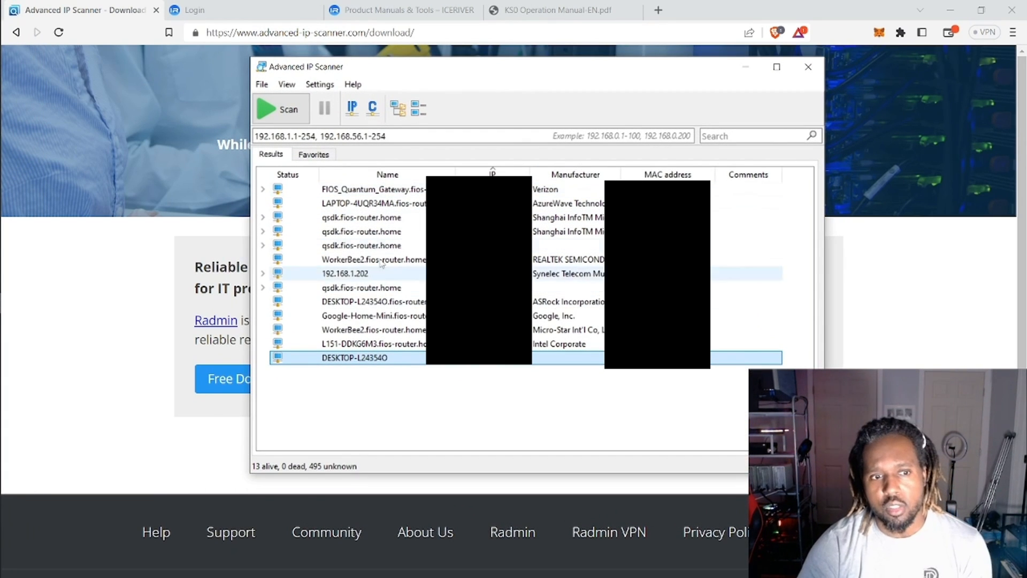
{"action": "left_click", "coordinate": [373, 343]}
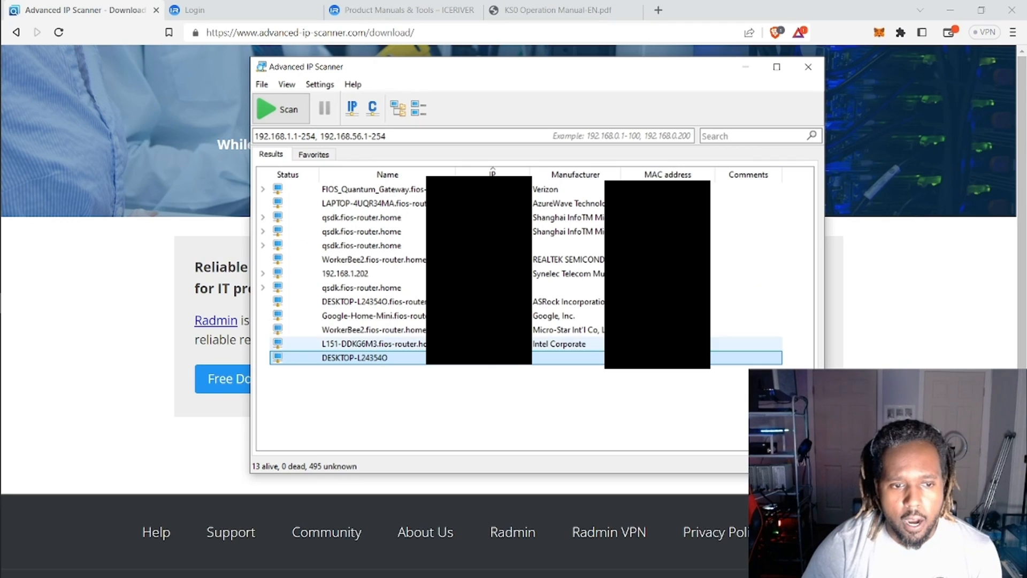
{"action": "left_click", "coordinate": [361, 287]}
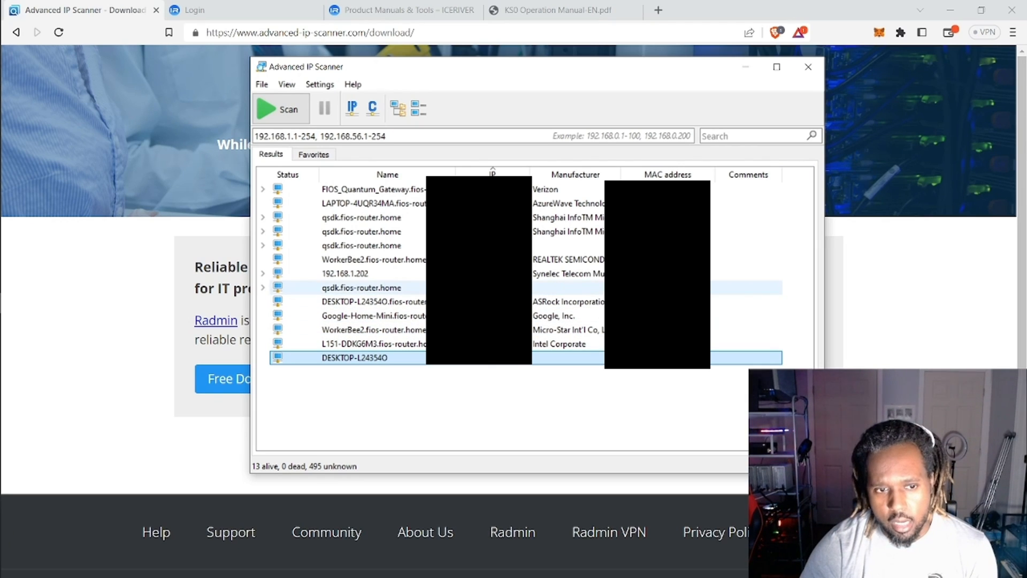
{"action": "left_click", "coordinate": [347, 274]}
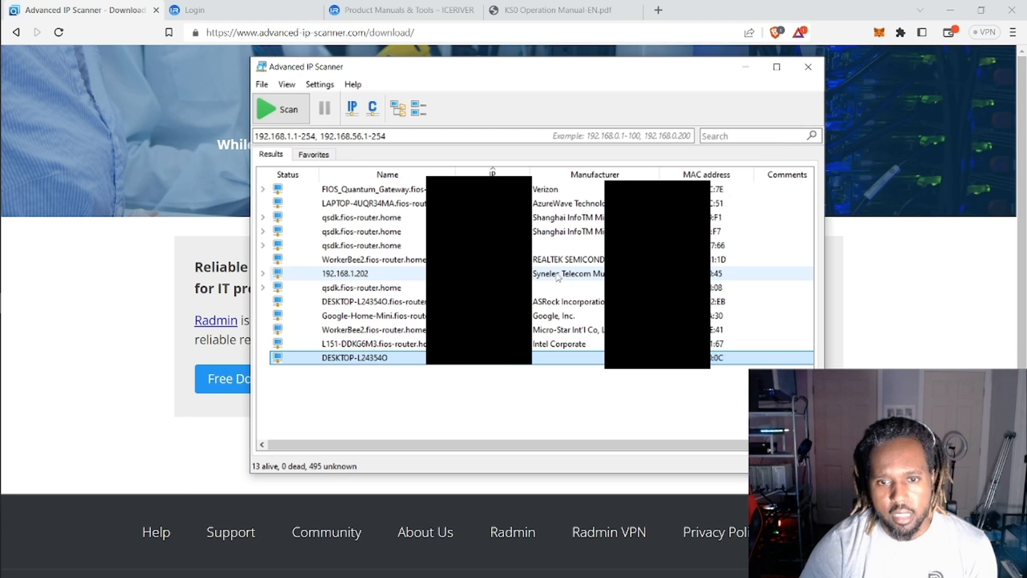
{"action": "mouse_move", "coordinate": [552, 277]}
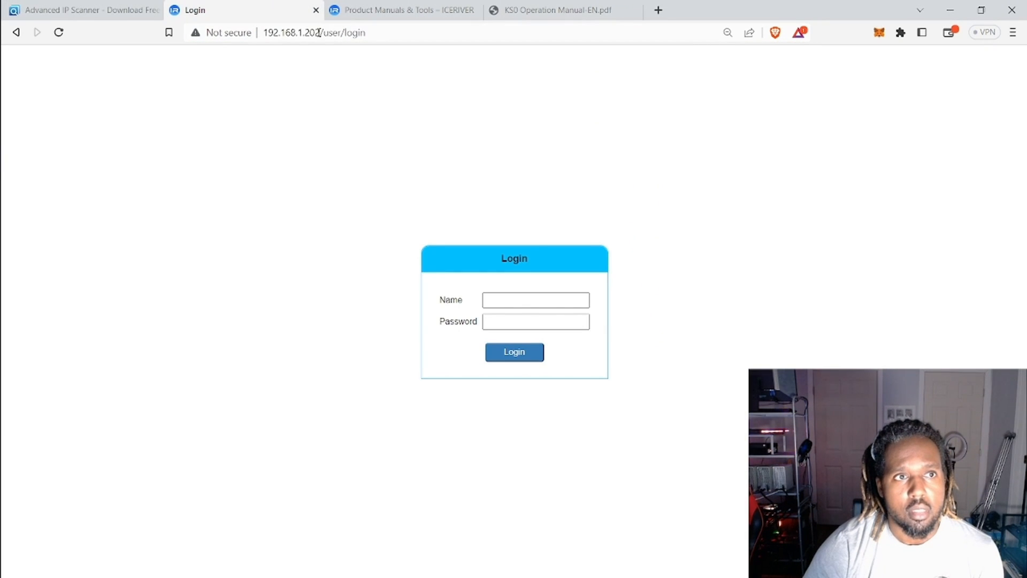
Log in to the IceRiver miner with name 'admin' and its password
{"action": "left_click", "coordinate": [315, 32]}
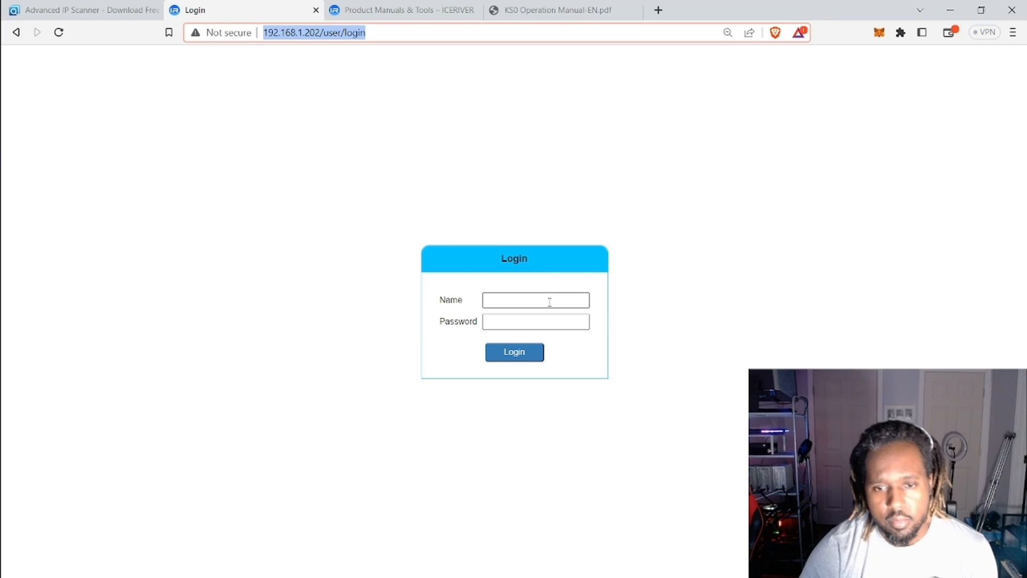
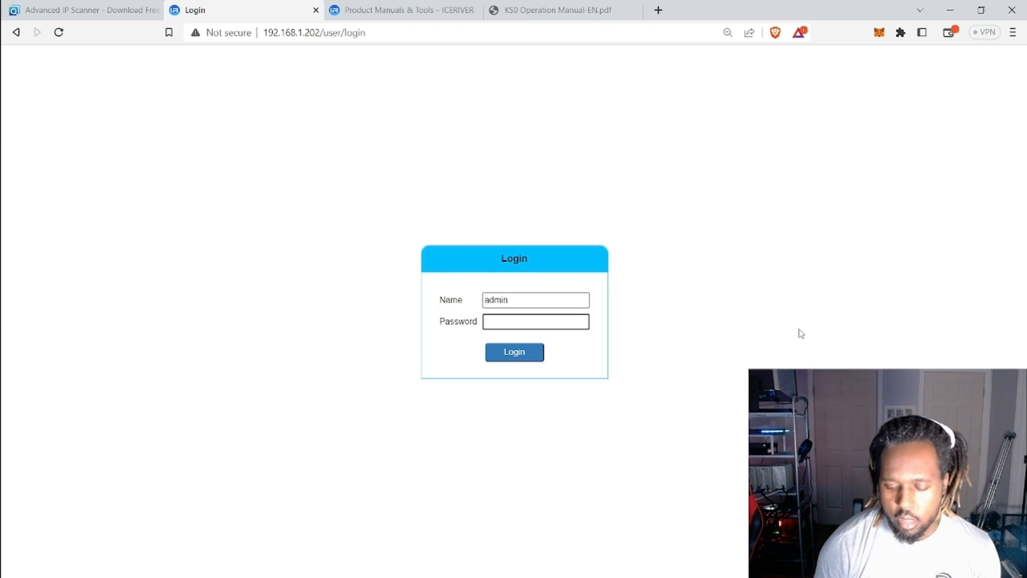
{"action": "left_click", "coordinate": [535, 321]}
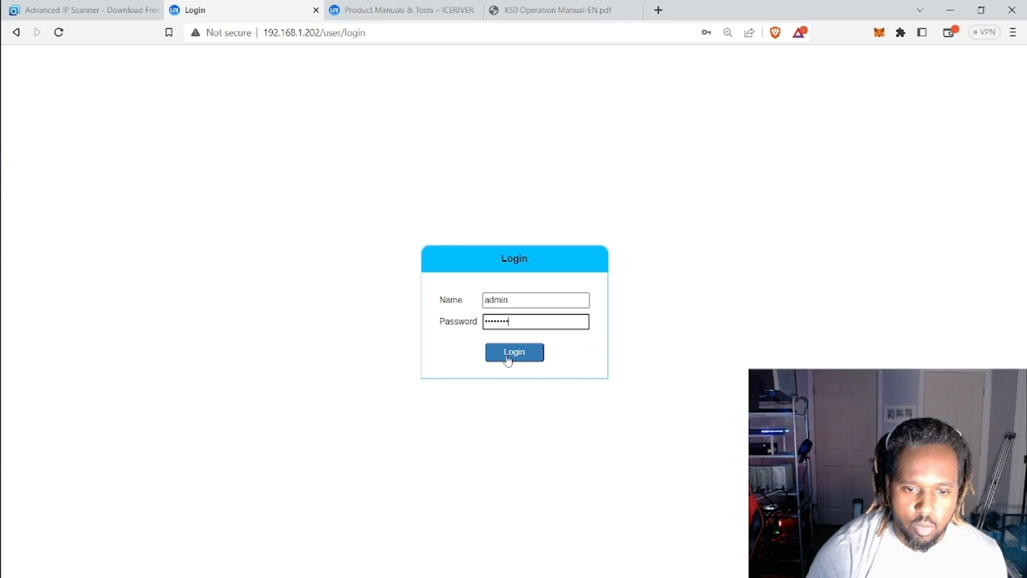
{"action": "left_click", "coordinate": [513, 352]}
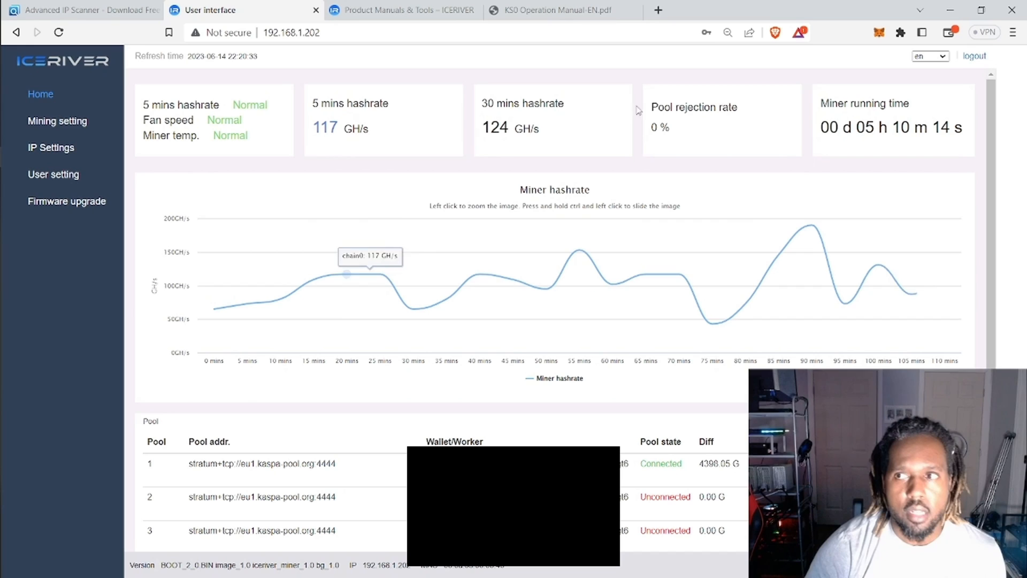
{"action": "mouse_move", "coordinate": [316, 170]}
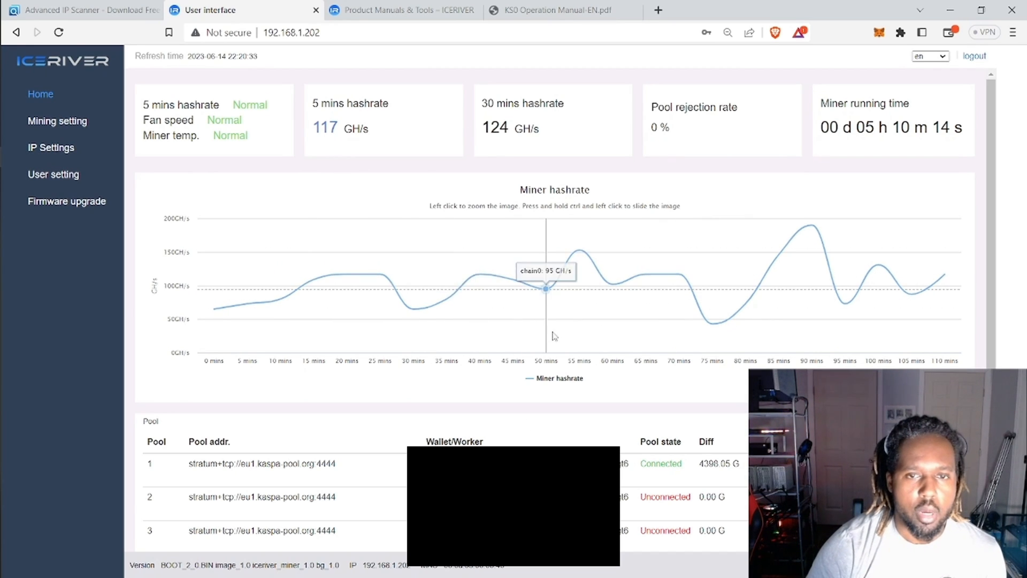
{"action": "mouse_move", "coordinate": [554, 336]}
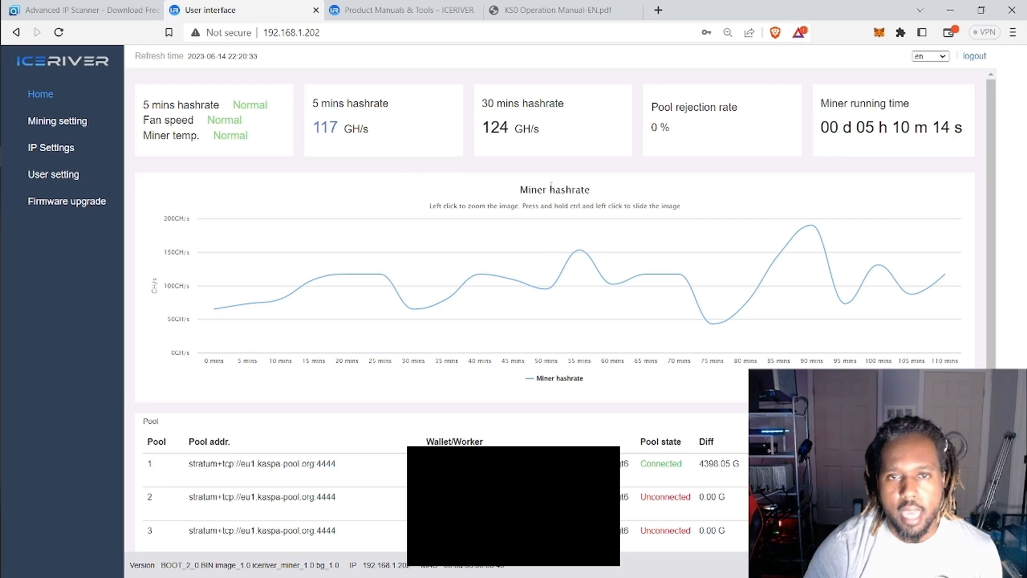
{"action": "mouse_move", "coordinate": [954, 87]}
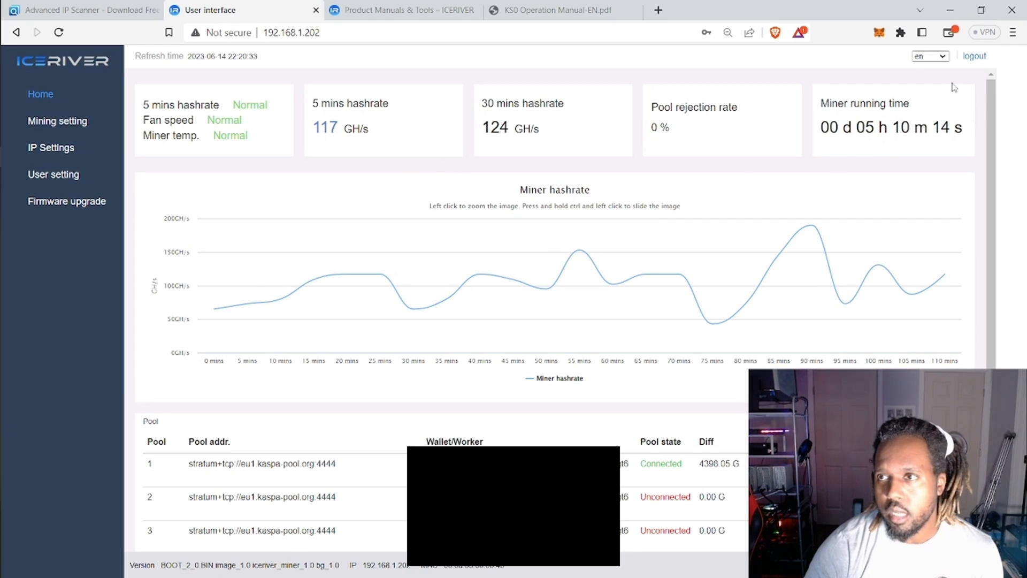
{"action": "mouse_move", "coordinate": [947, 62]}
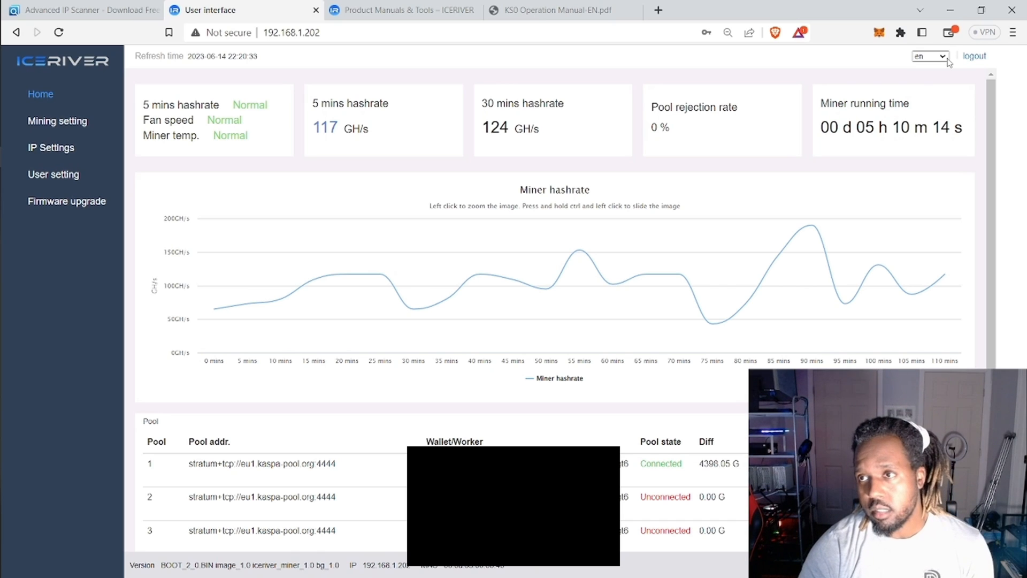
{"action": "left_click", "coordinate": [927, 55]}
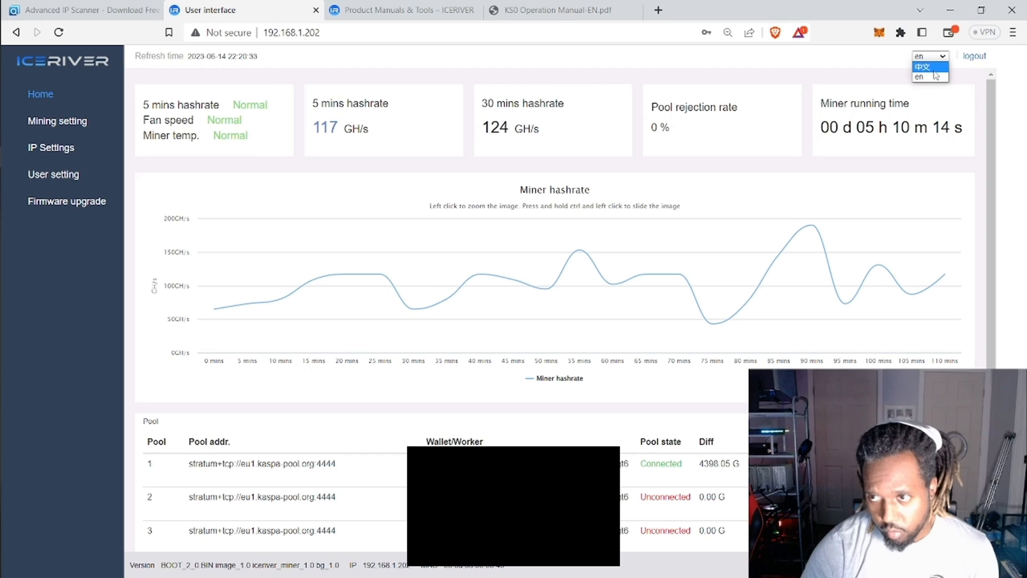
{"action": "mouse_move", "coordinate": [929, 76]}
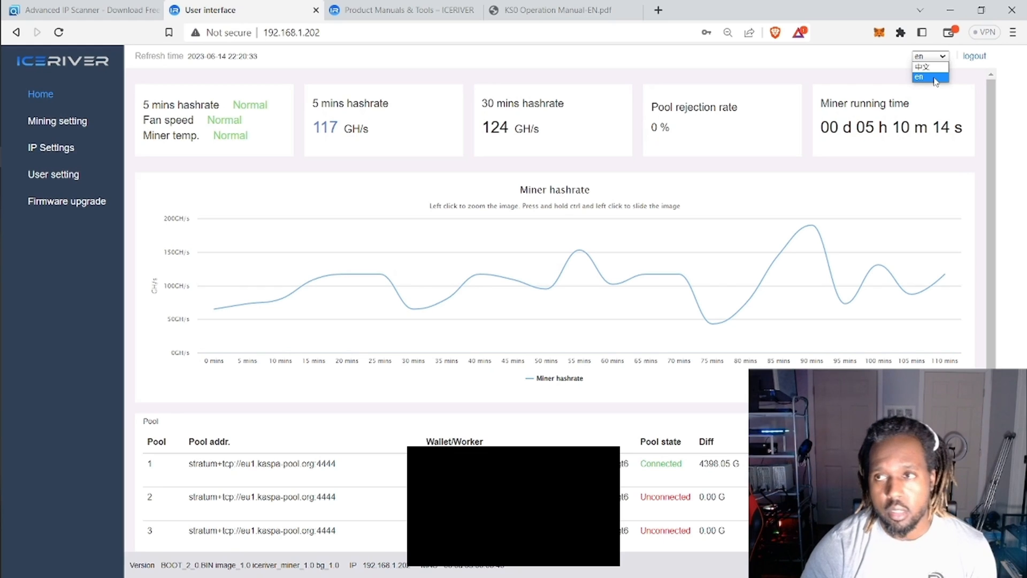
{"action": "mouse_move", "coordinate": [926, 66]}
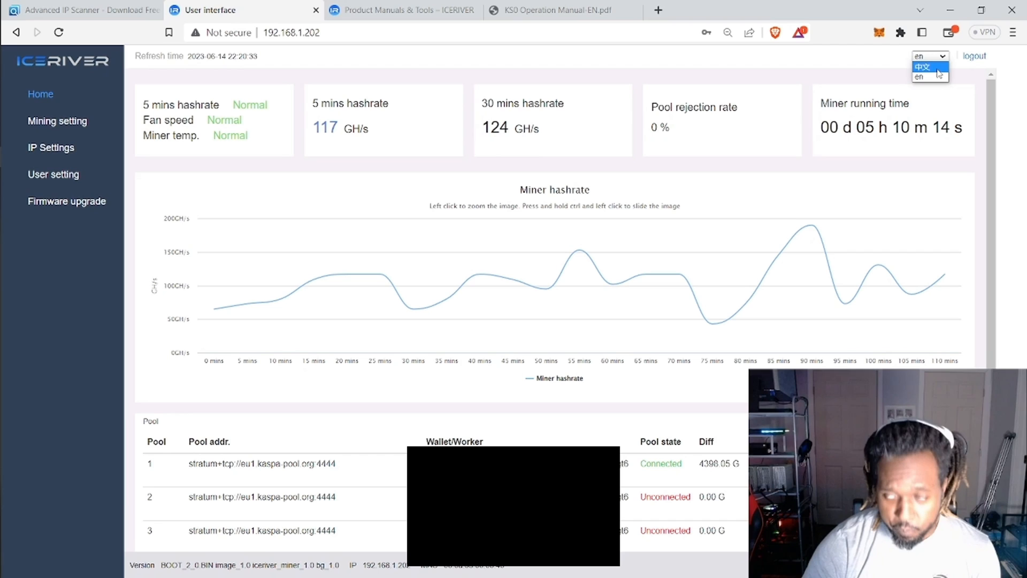
{"action": "mouse_move", "coordinate": [850, 74]}
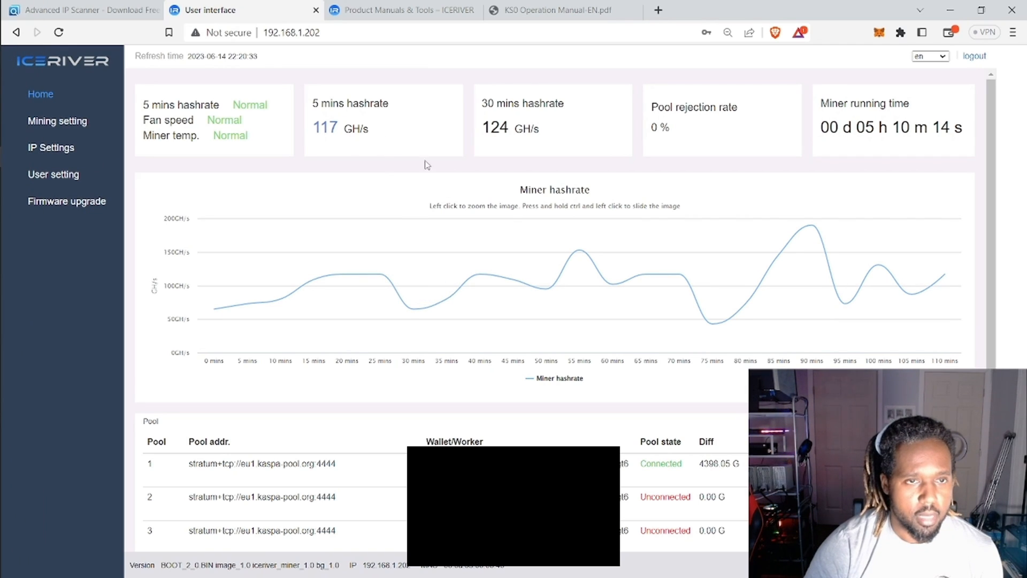
{"action": "mouse_move", "coordinate": [72, 125]}
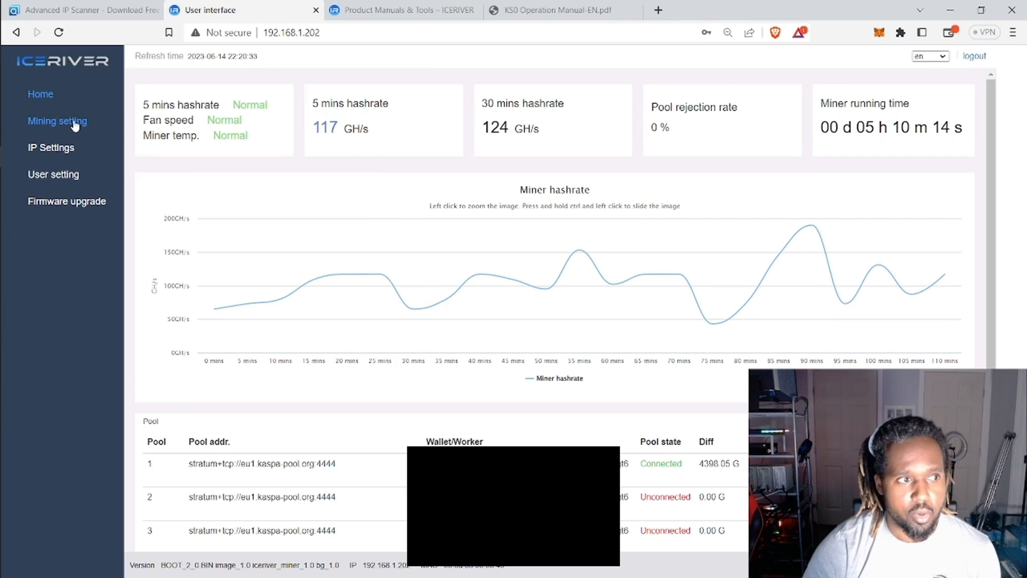
{"action": "left_click", "coordinate": [57, 122]}
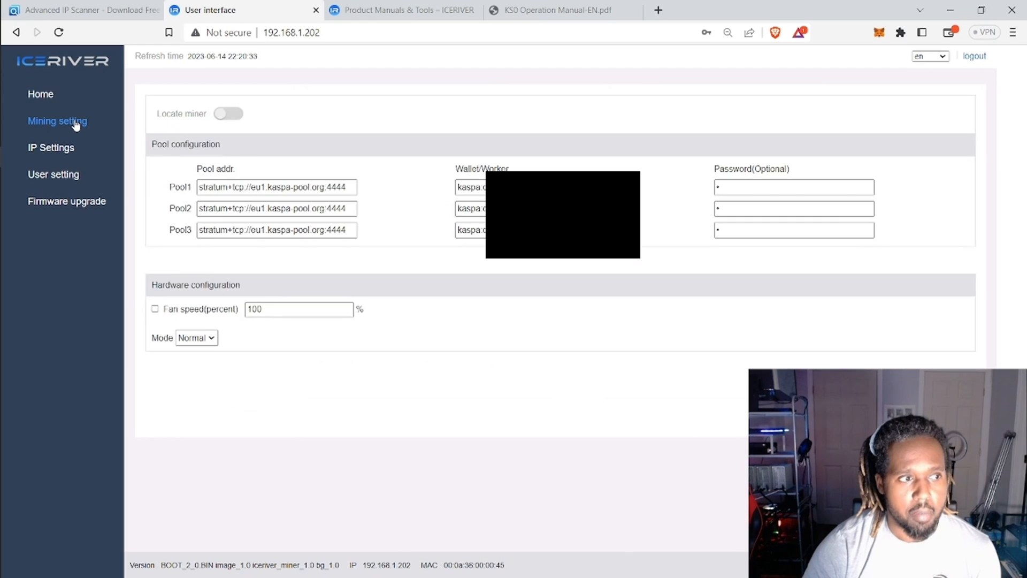
{"action": "mouse_move", "coordinate": [334, 181]}
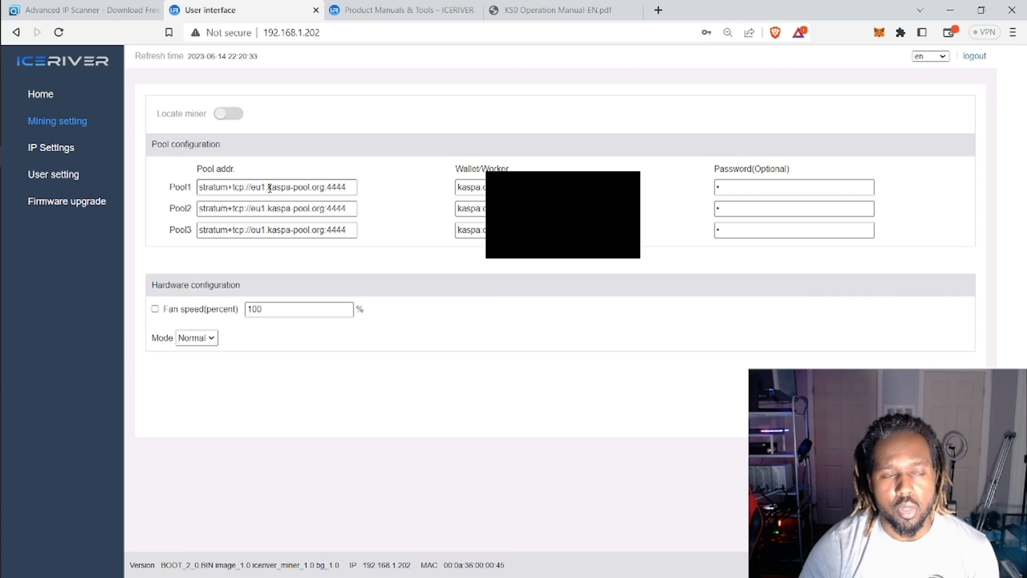
{"action": "double_click", "coordinate": [292, 186]}
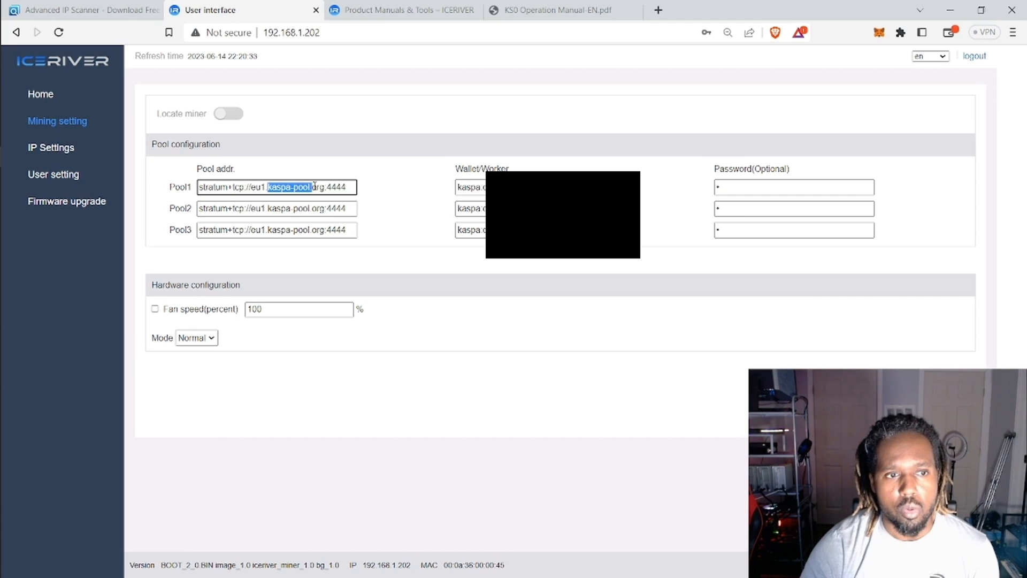
{"action": "mouse_move", "coordinate": [431, 166]}
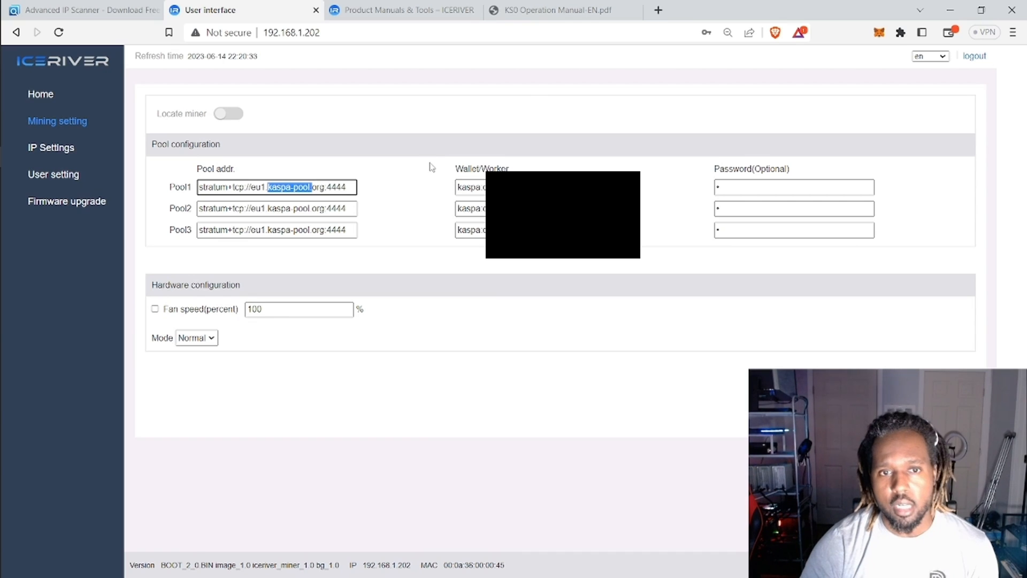
{"action": "mouse_move", "coordinate": [319, 187]}
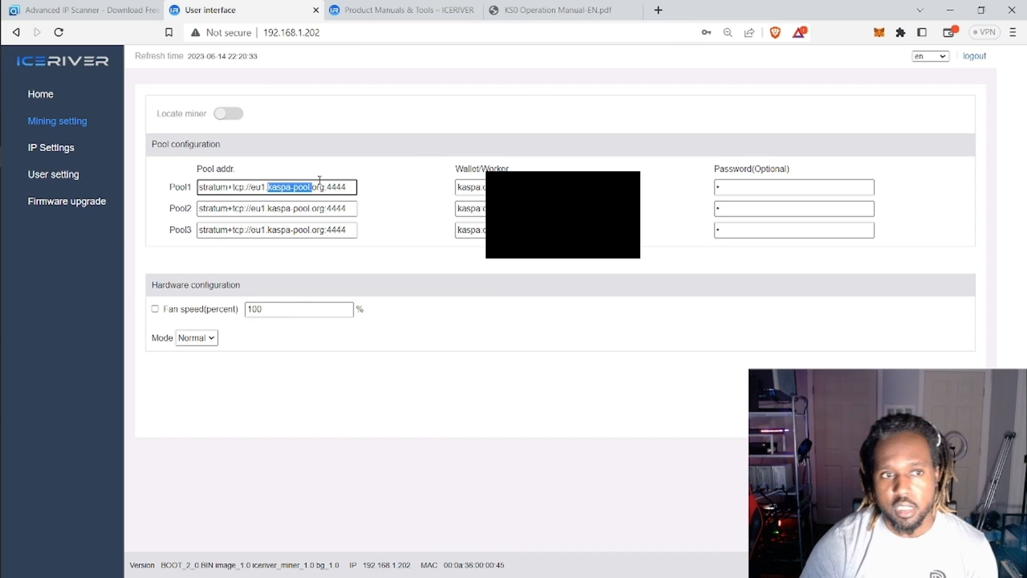
{"action": "mouse_move", "coordinate": [423, 187]}
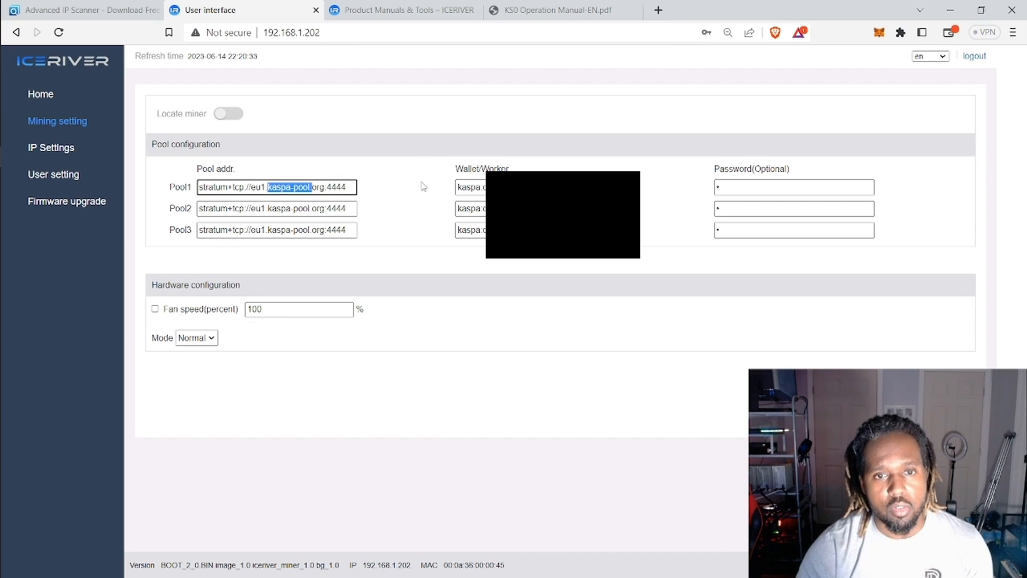
{"action": "left_click", "coordinate": [470, 187]}
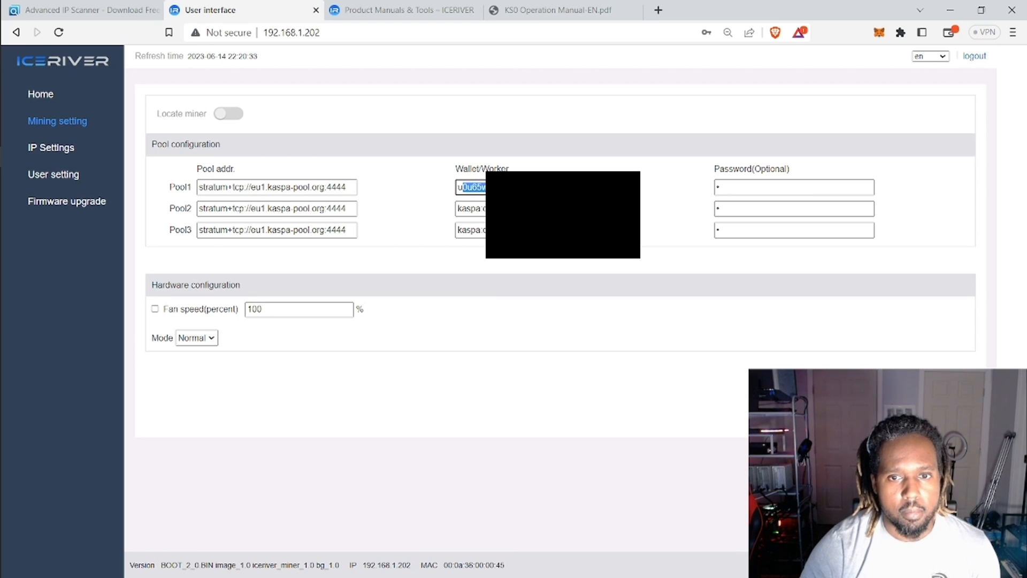
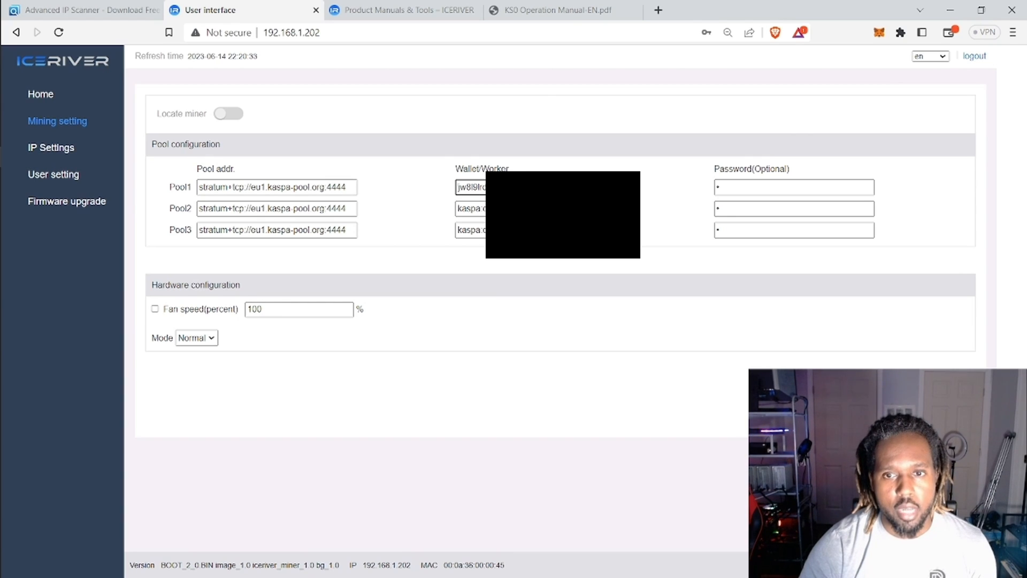
{"action": "double_click", "coordinate": [472, 187]}
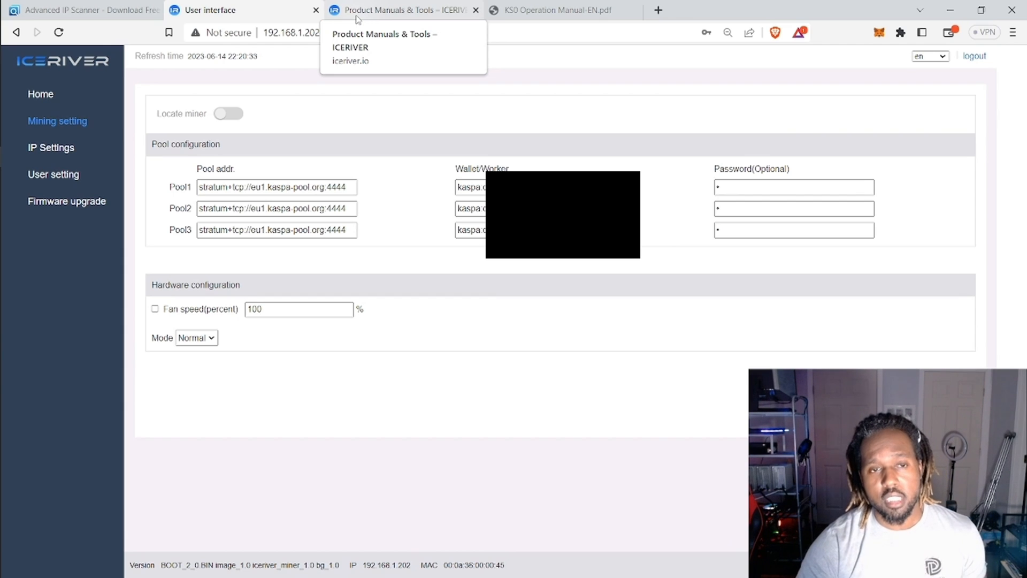
From the Product Manuals & Tools page, open the KS0 Manual's English download
{"action": "left_click", "coordinate": [399, 10]}
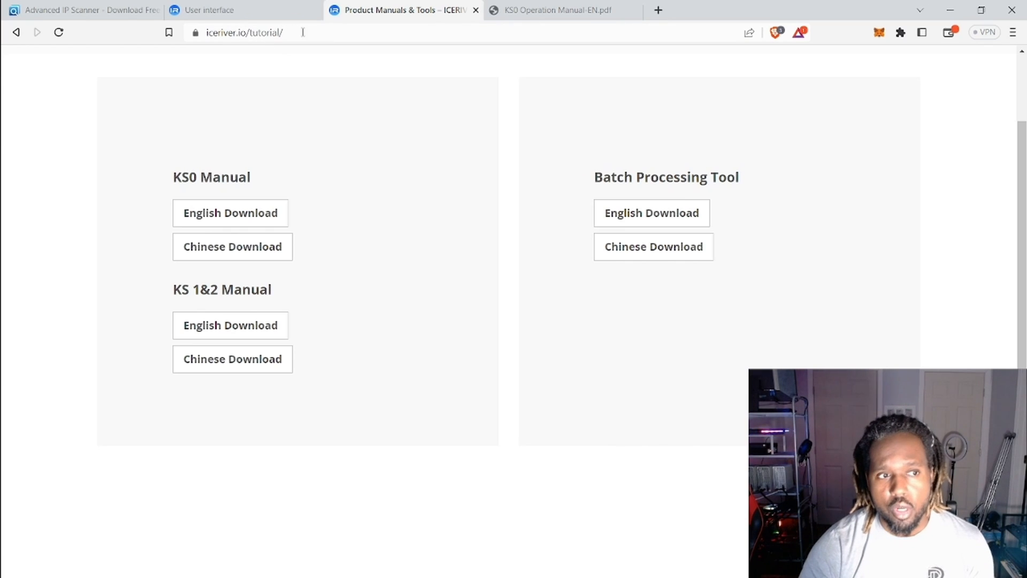
{"action": "scroll", "scroll_direction": "down", "scroll_amount": 3}
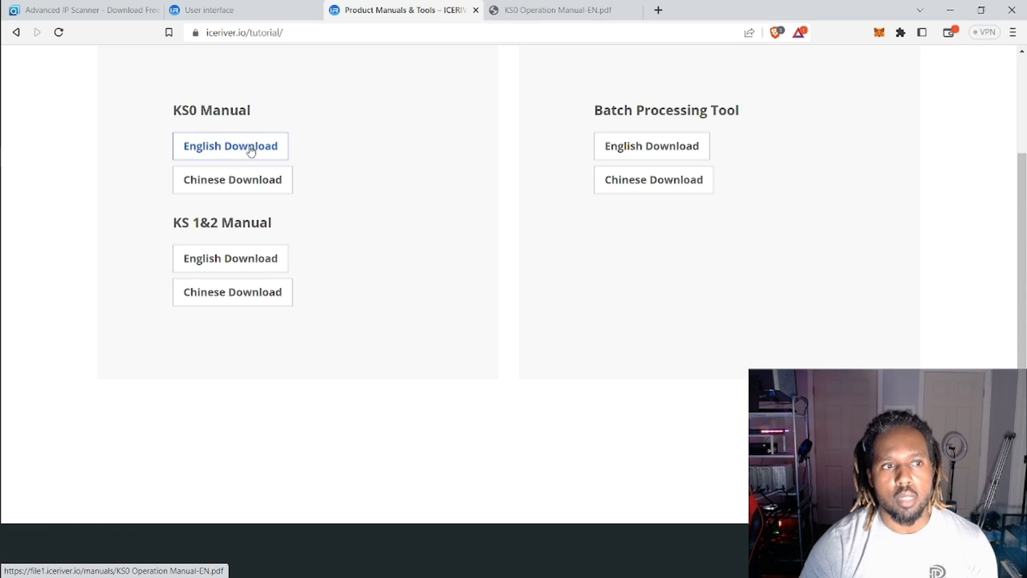
{"action": "mouse_move", "coordinate": [280, 168]}
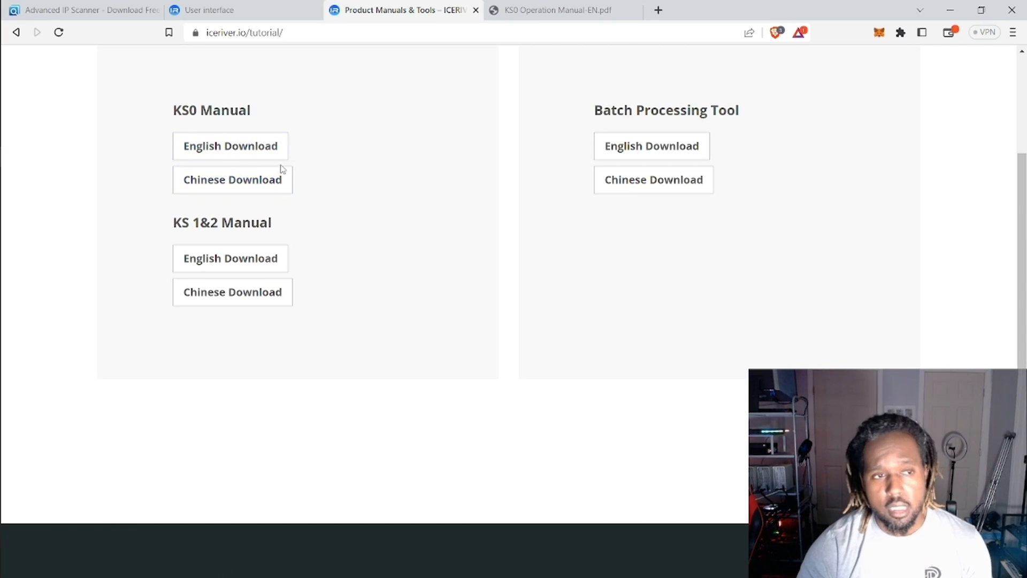
{"action": "scroll", "scroll_direction": "up", "scroll_amount": 3}
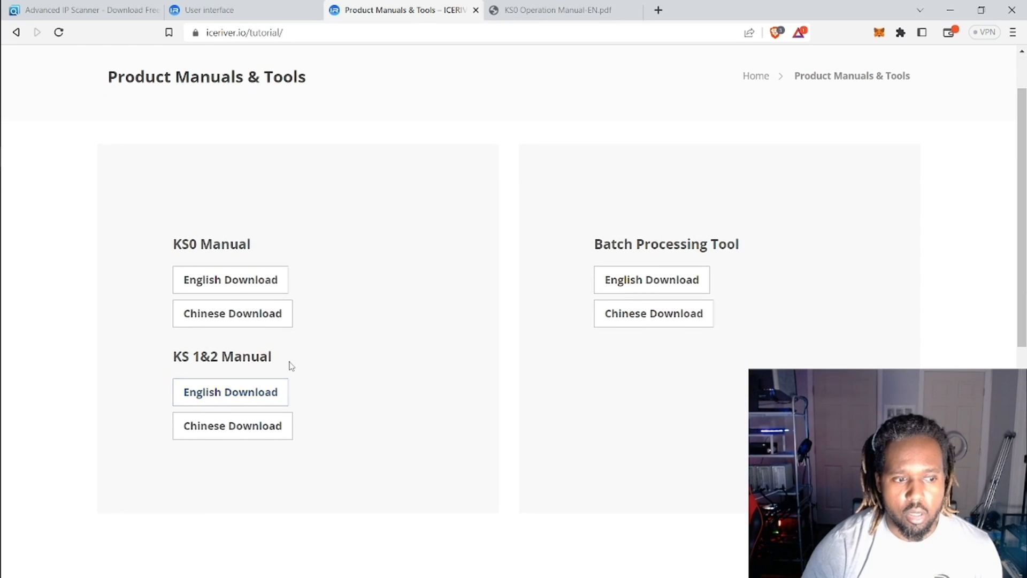
{"action": "left_click", "coordinate": [560, 9]}
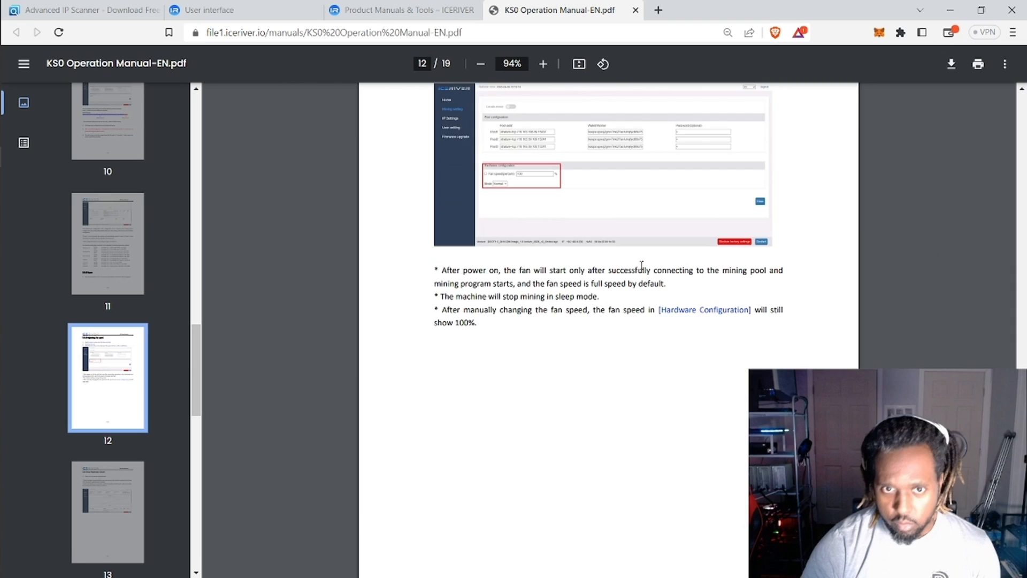
{"action": "scroll", "scroll_direction": "up", "scroll_amount": 3}
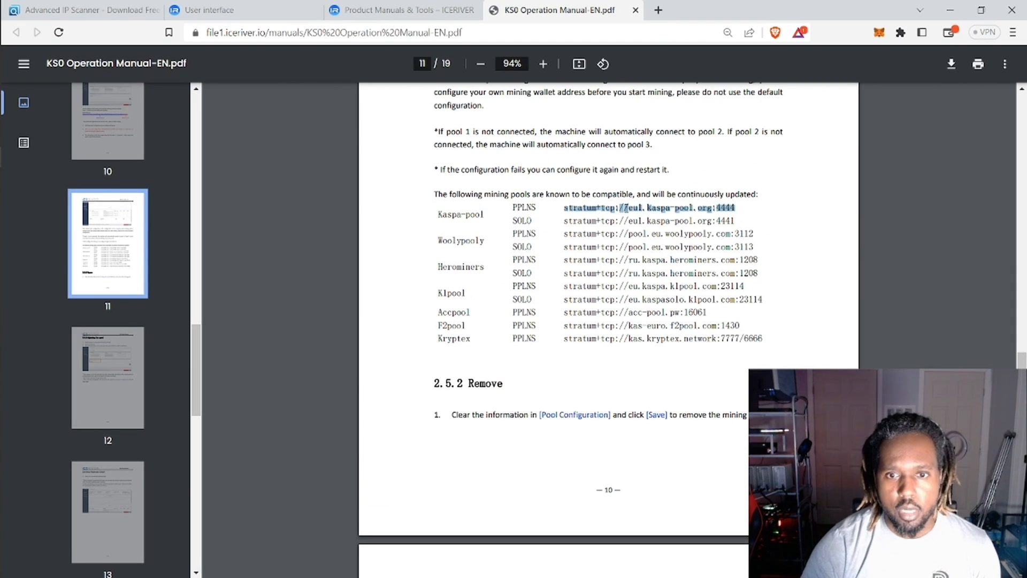
{"action": "mouse_move", "coordinate": [463, 216]}
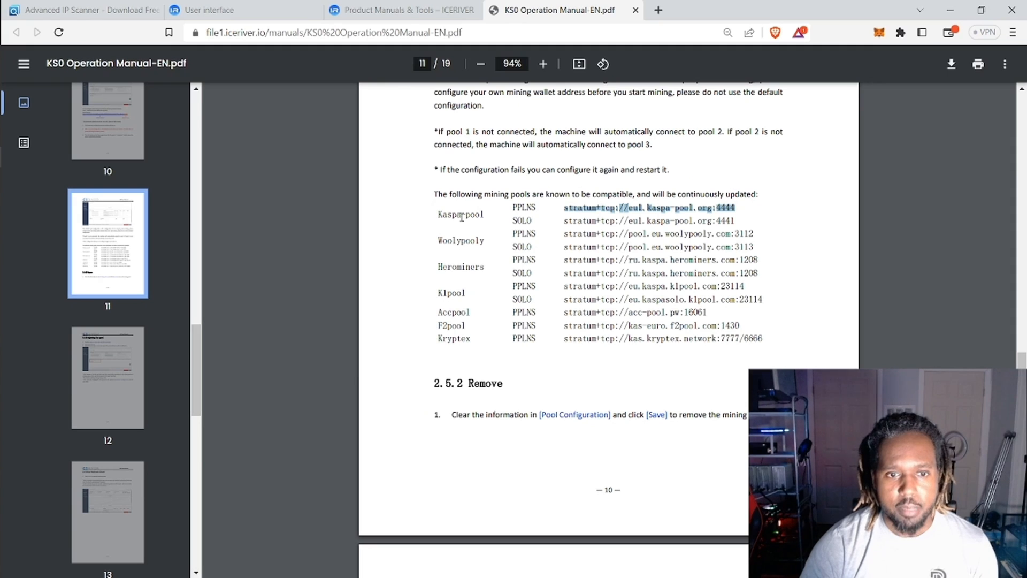
{"action": "mouse_move", "coordinate": [501, 275]}
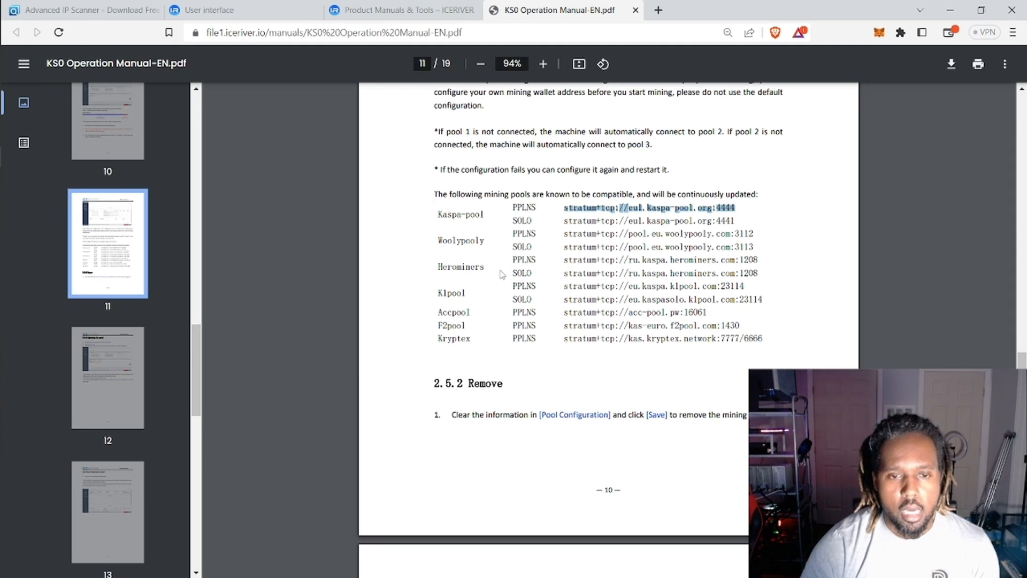
{"action": "mouse_move", "coordinate": [475, 303]}
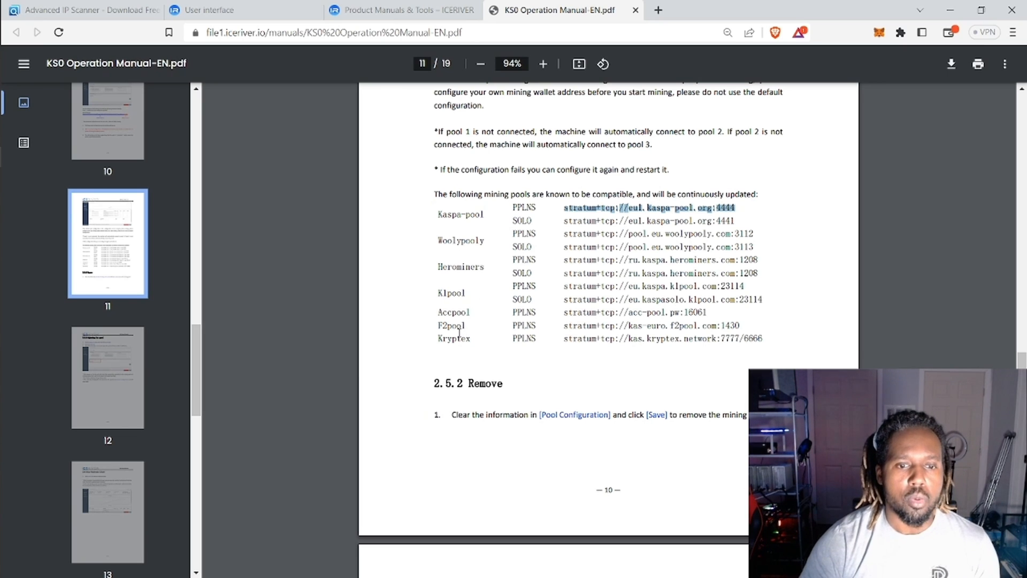
{"action": "mouse_move", "coordinate": [475, 343]}
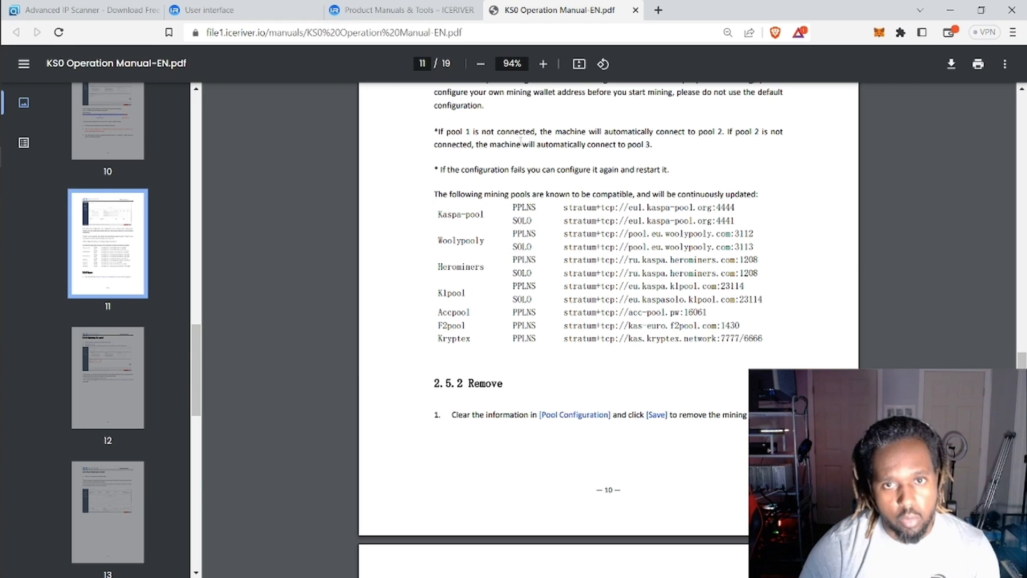
{"action": "scroll", "scroll_direction": "up", "scroll_amount": 3}
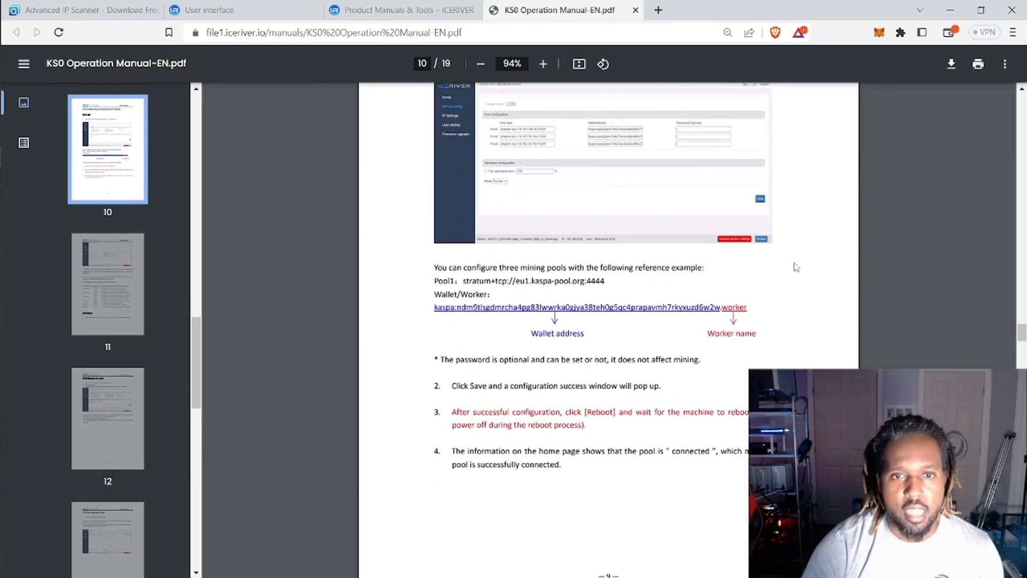
{"action": "scroll", "scroll_direction": "up", "scroll_amount": 3}
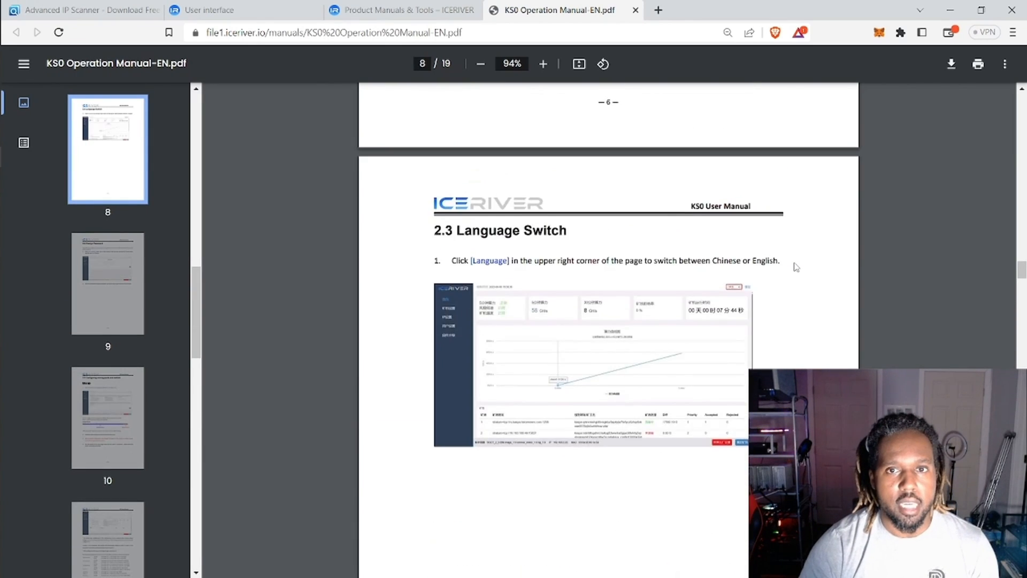
{"action": "scroll", "scroll_direction": "up", "scroll_amount": 3}
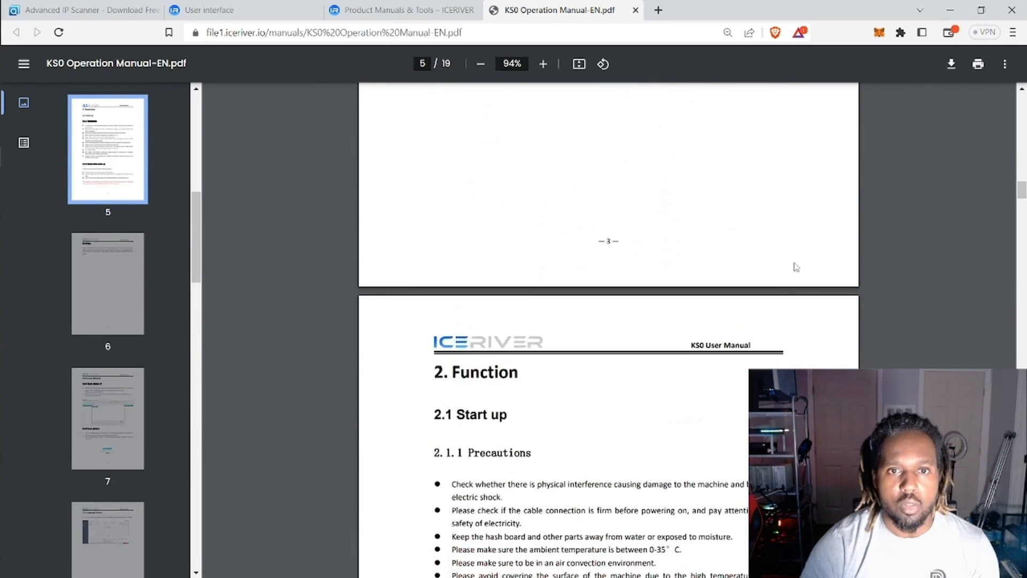
{"action": "scroll", "scroll_direction": "up", "scroll_amount": 3}
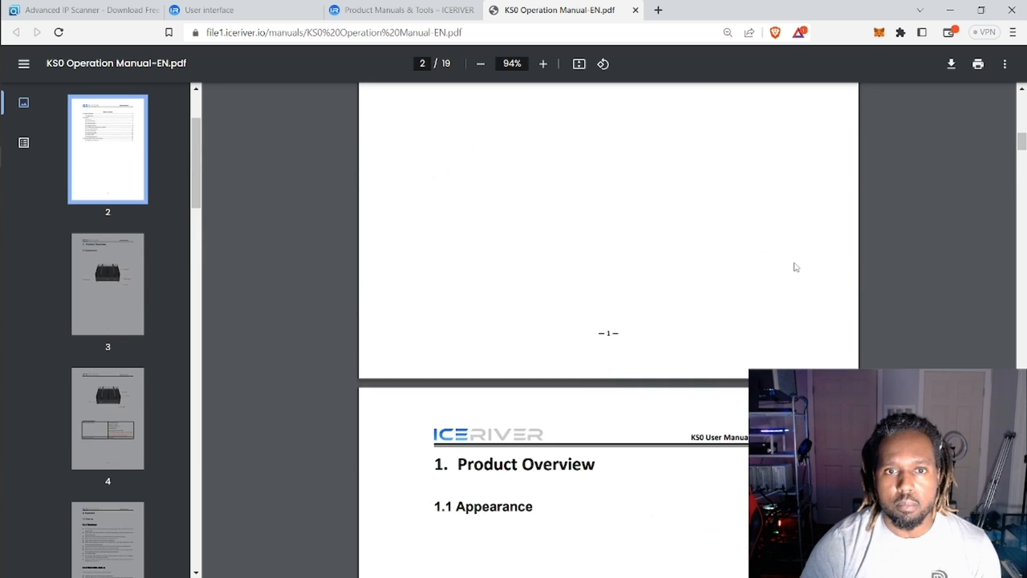
{"action": "scroll", "scroll_direction": "down", "scroll_amount": 3}
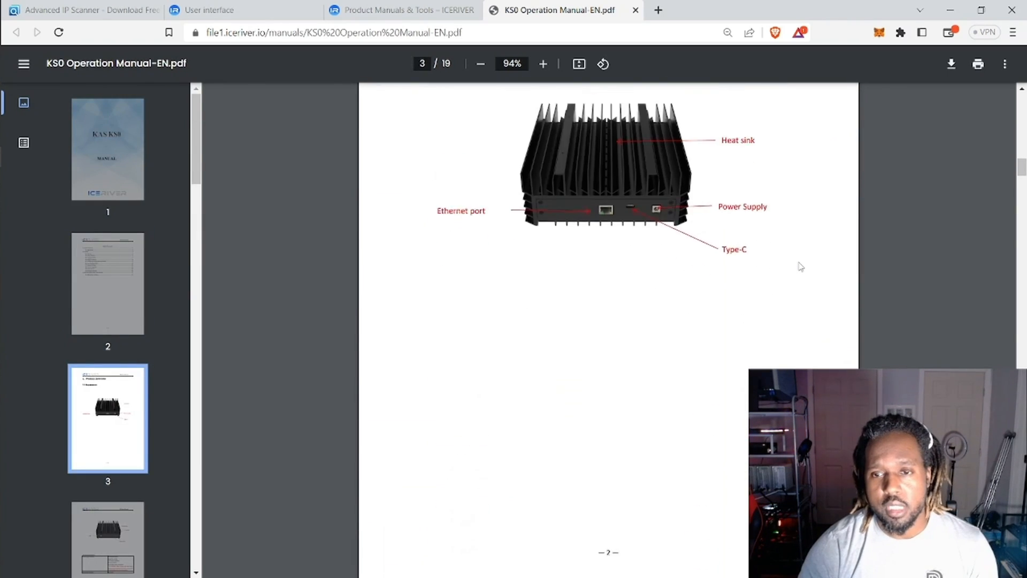
{"action": "scroll", "scroll_direction": "down", "scroll_amount": 3}
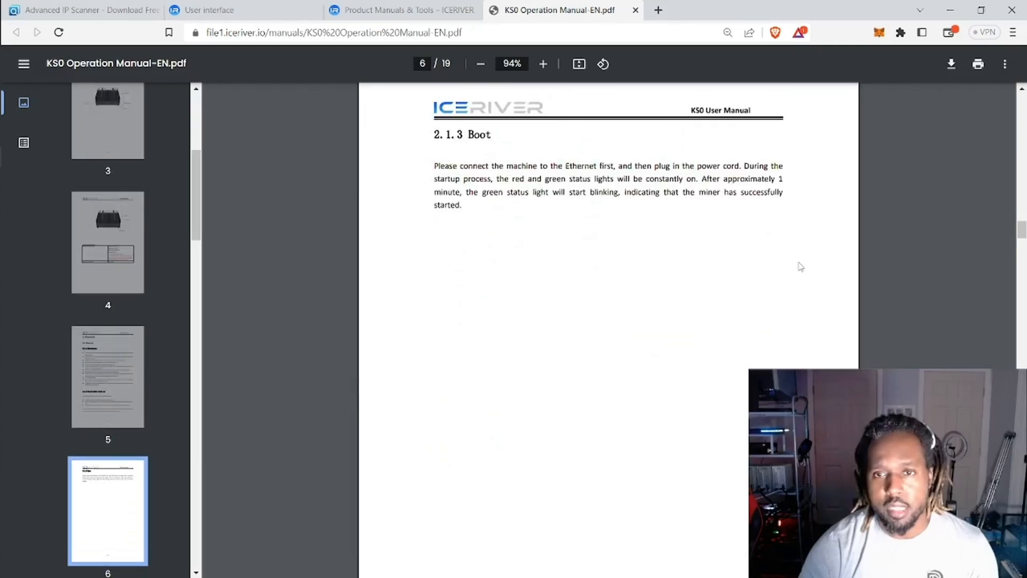
{"action": "scroll", "scroll_direction": "down", "scroll_amount": 3}
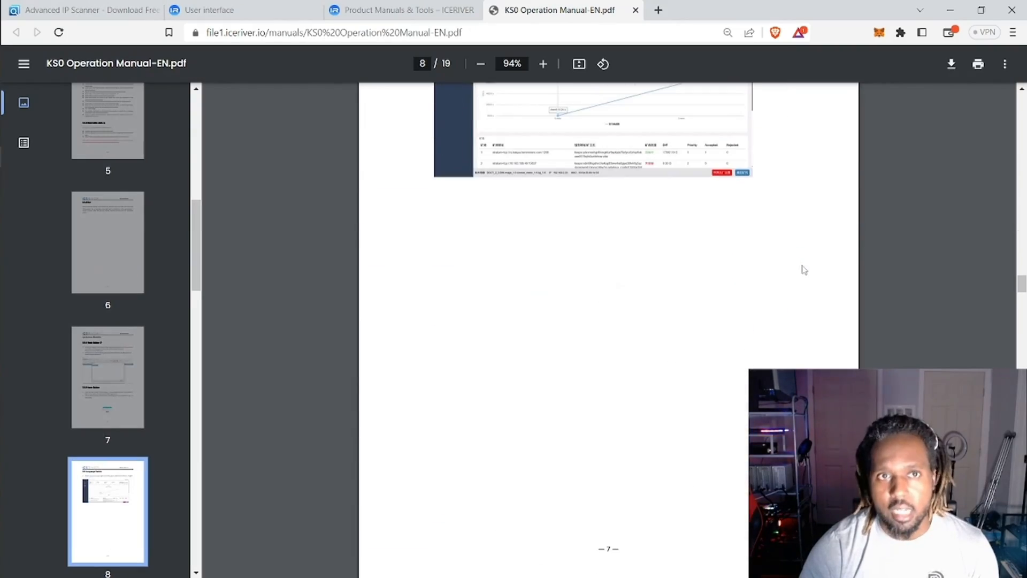